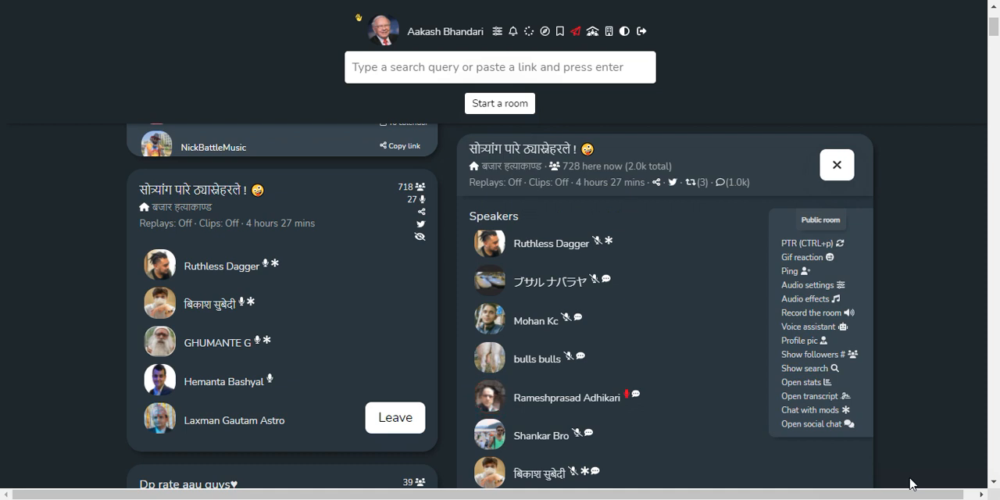
pyautogui.click(489, 397)
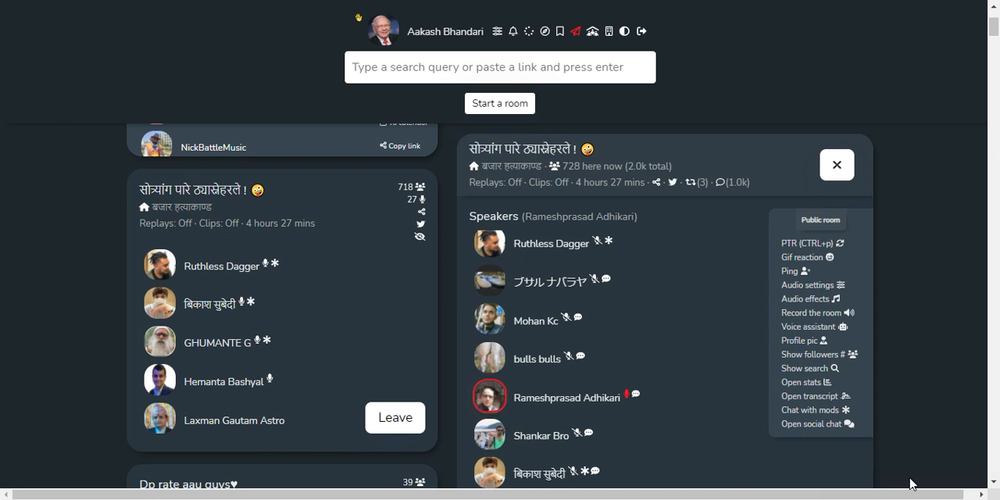